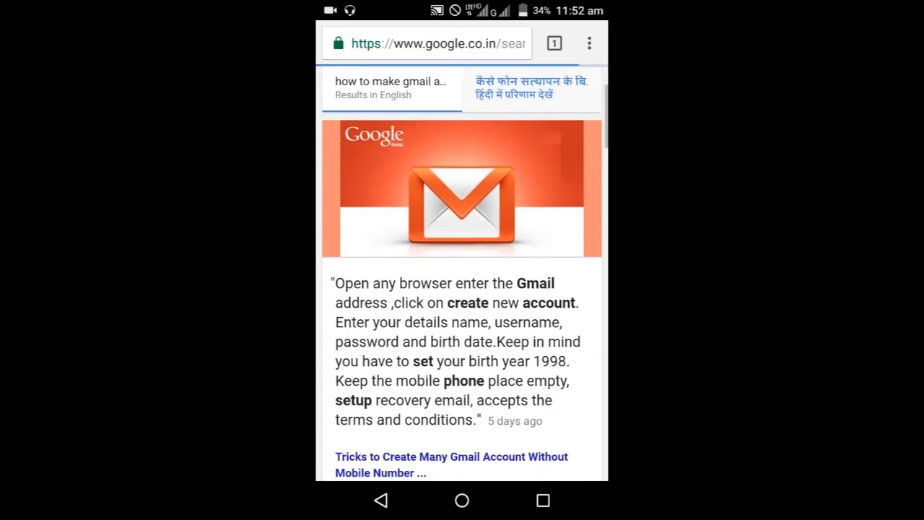
# - Scroll through the search results on making a Gmail account without a mobile number
pyautogui.scroll(-3)
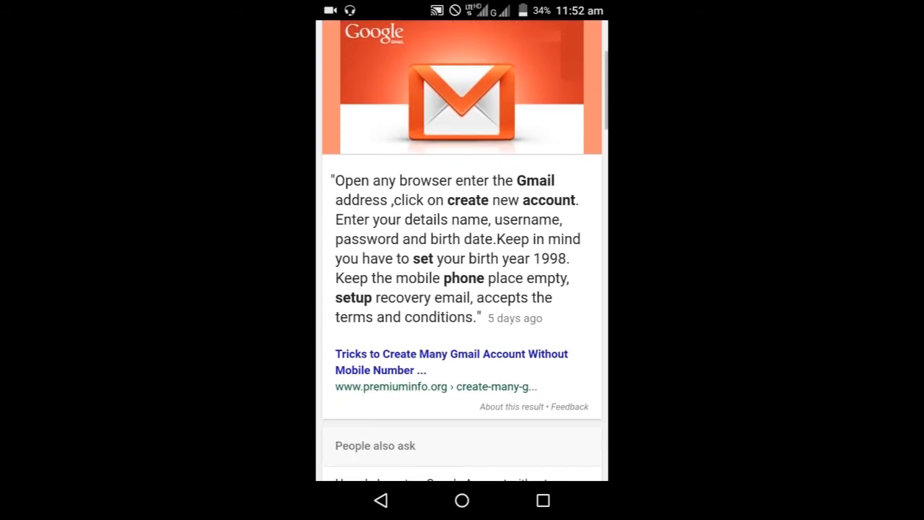
pyautogui.scroll(-3)
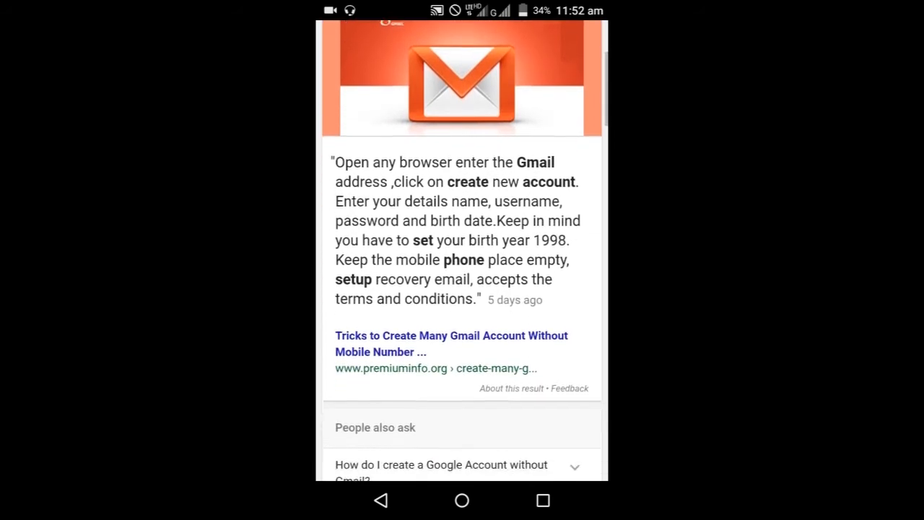
pyautogui.scroll(-3)
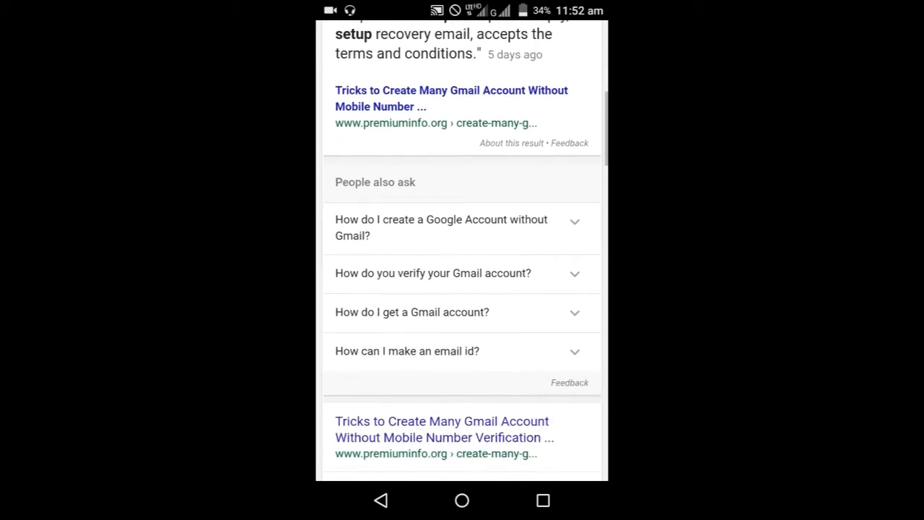
pyautogui.scroll(-3)
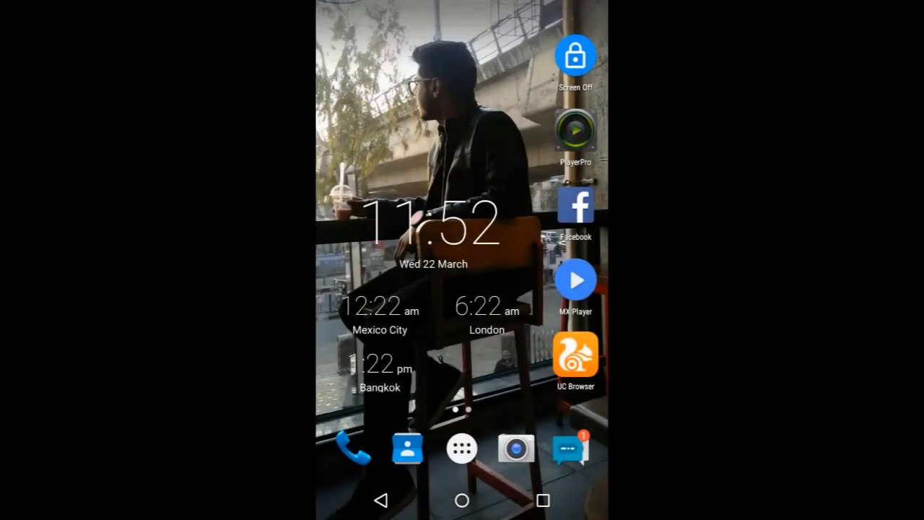
# - Reach Accounts under Personal in Settings to begin adding a new Google account
pyautogui.scroll(-3)
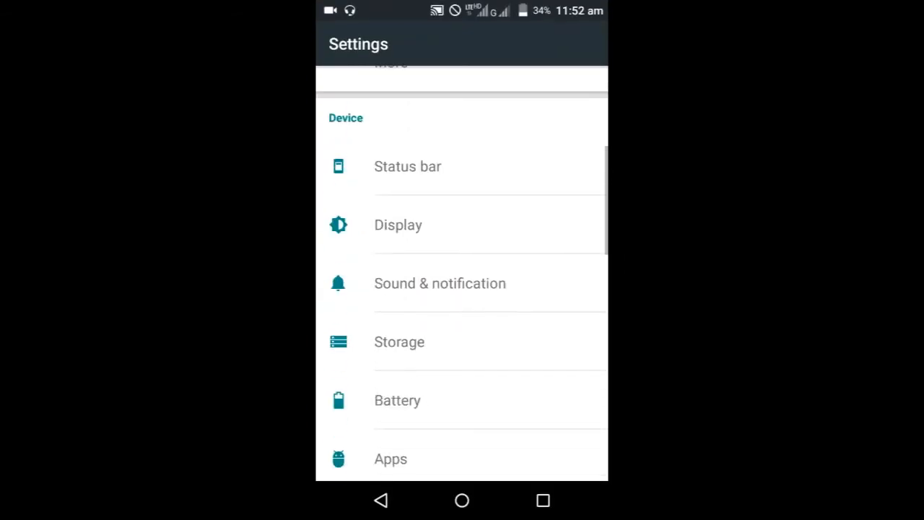
pyautogui.scroll(-3)
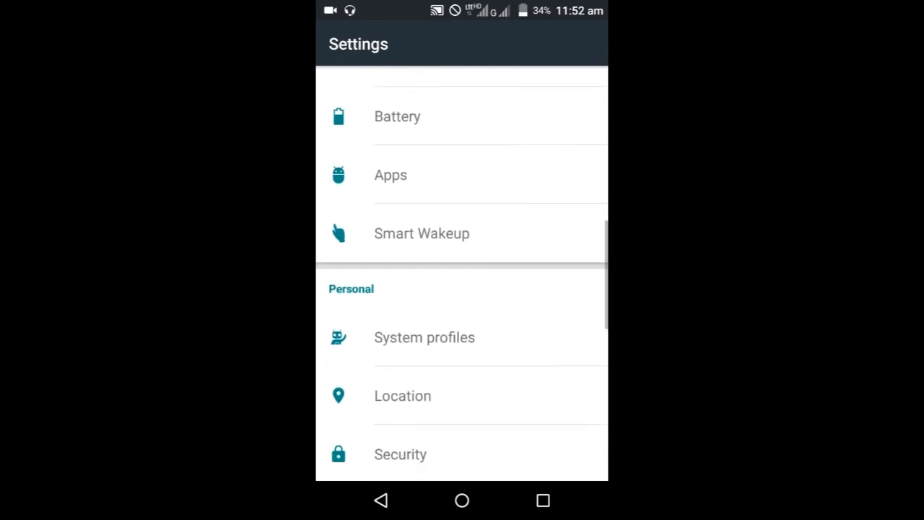
pyautogui.scroll(-3)
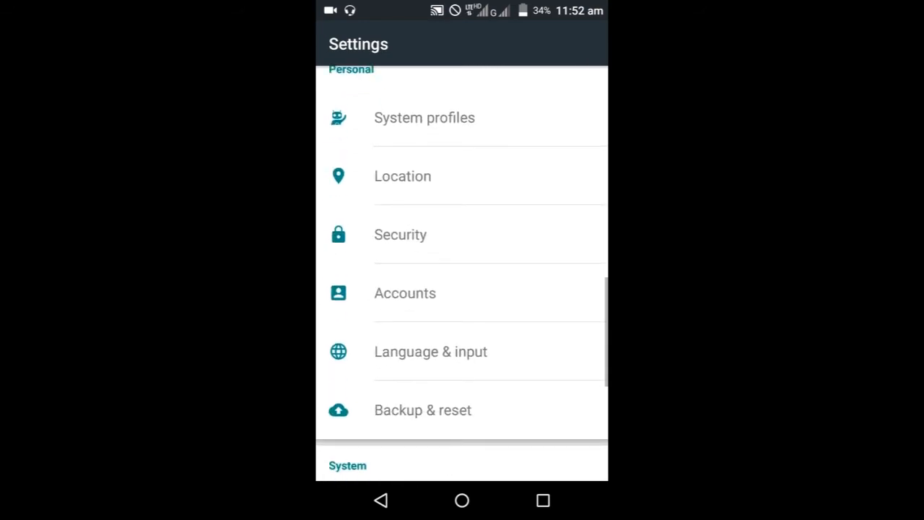
pyautogui.click(404, 292)
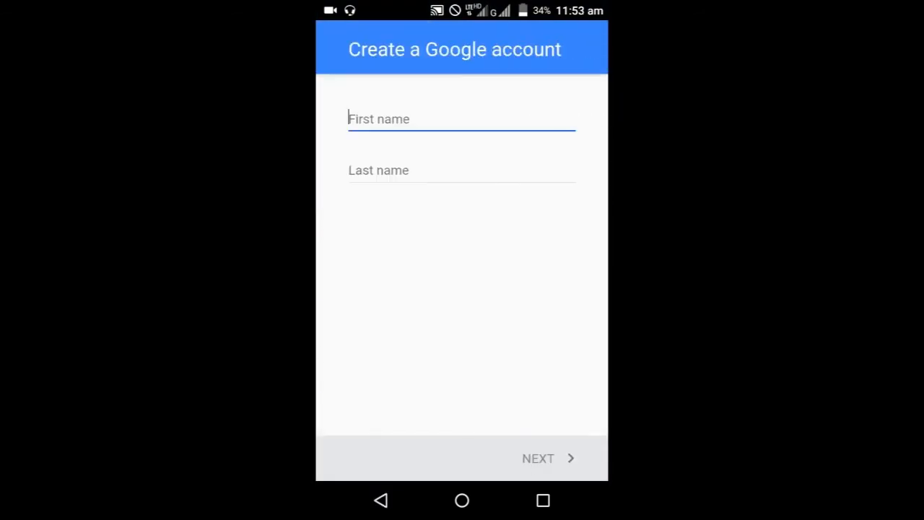
pyautogui.write('Abhishek')
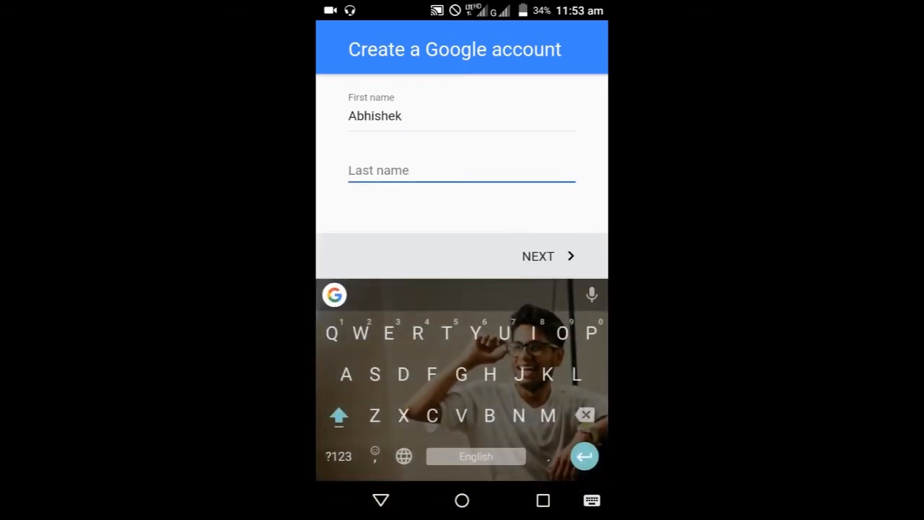
pyautogui.write('Tony')
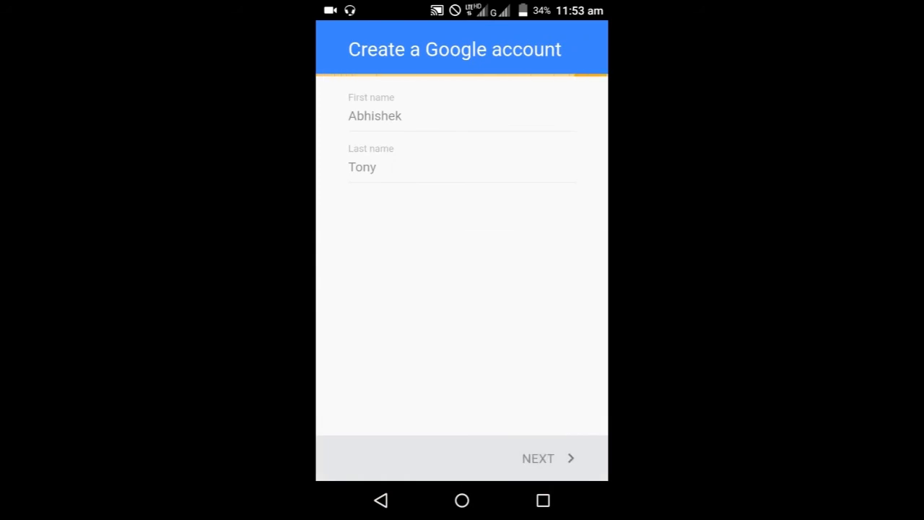
pyautogui.click(548, 458)
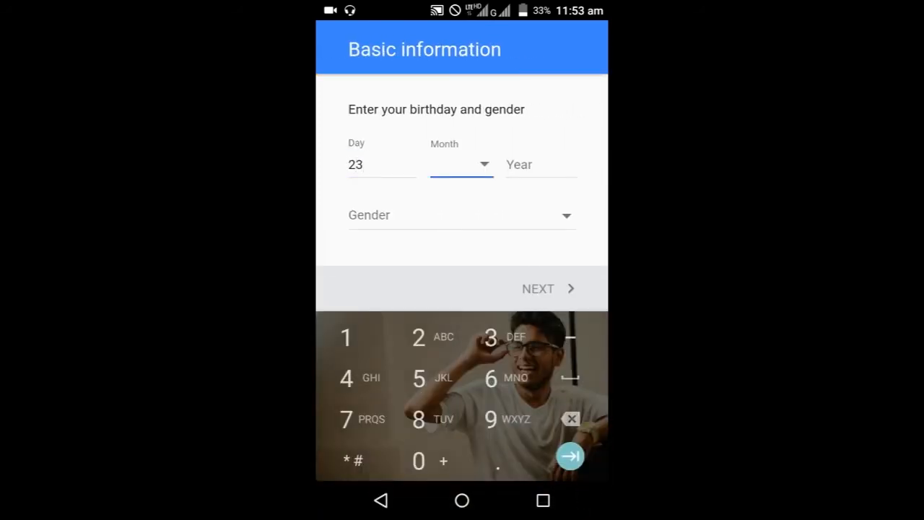
pyautogui.click(460, 165)
pyautogui.write('1995')
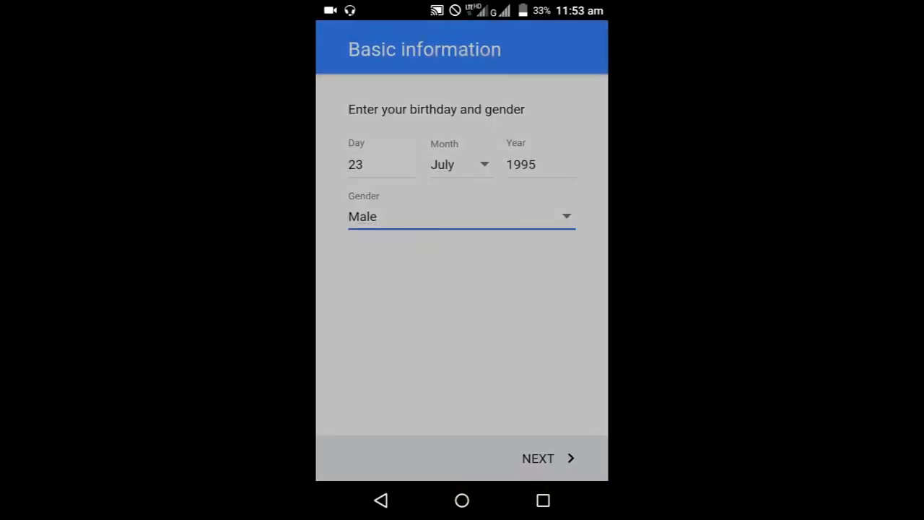
pyautogui.click(537, 459)
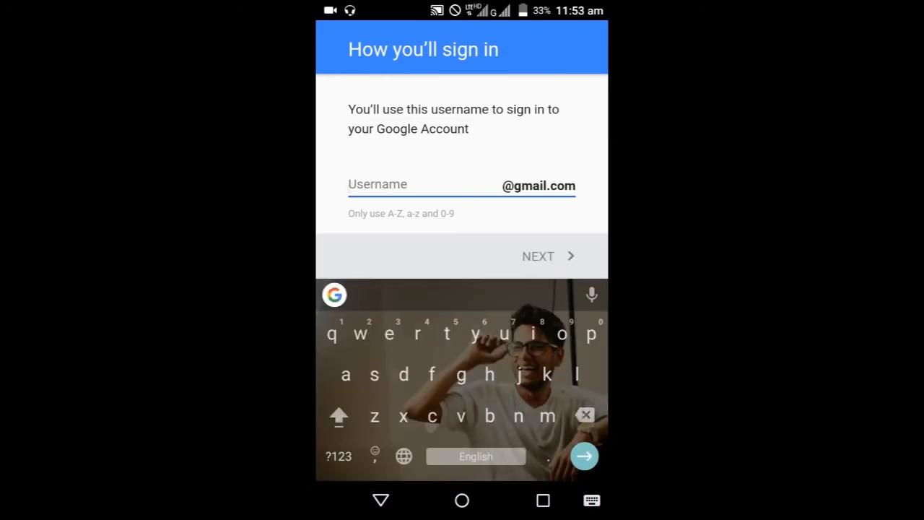
pyautogui.write('abhishek')
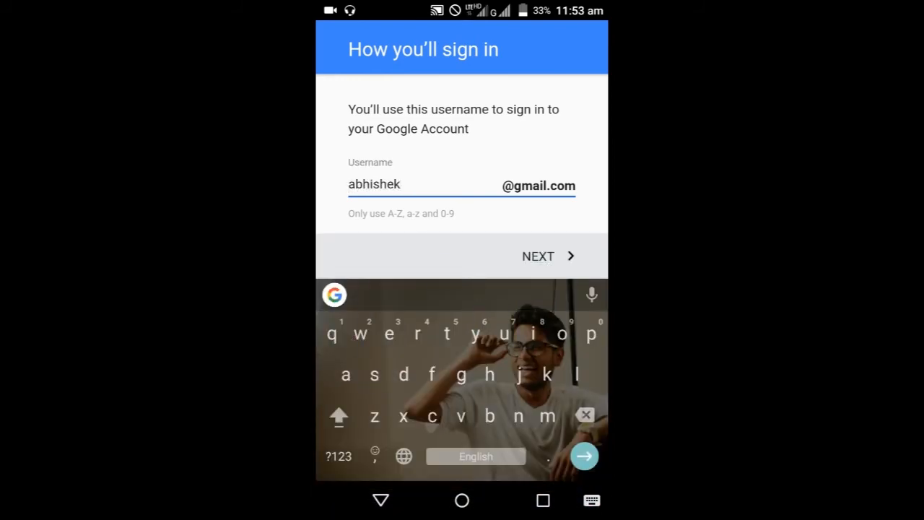
pyautogui.write('tony007')
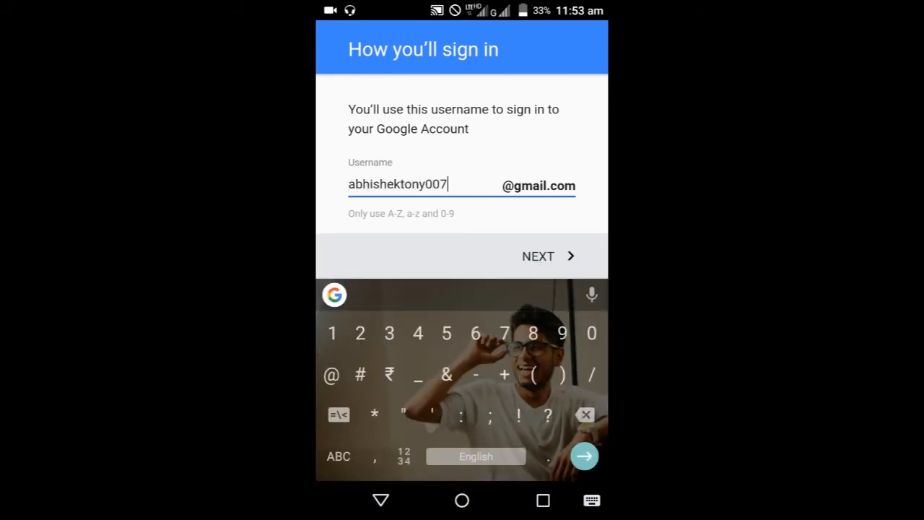
pyautogui.click(337, 456)
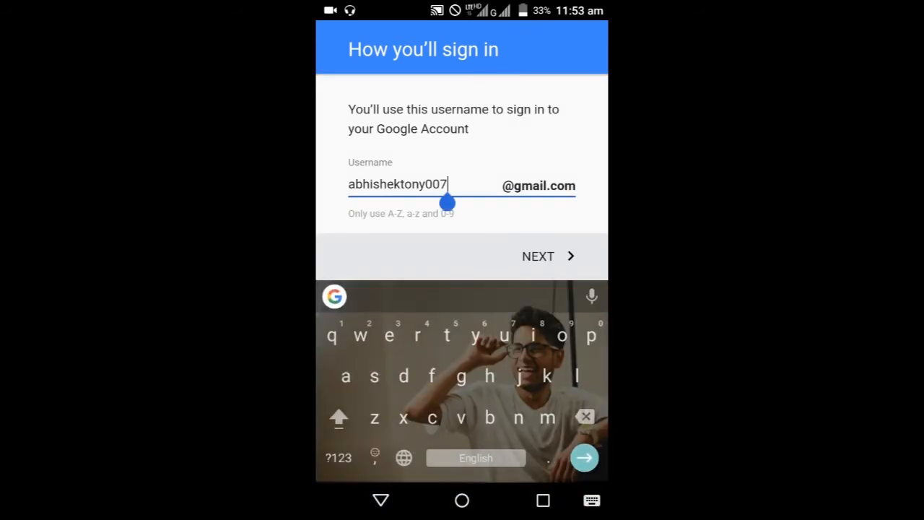
pyautogui.click(537, 257)
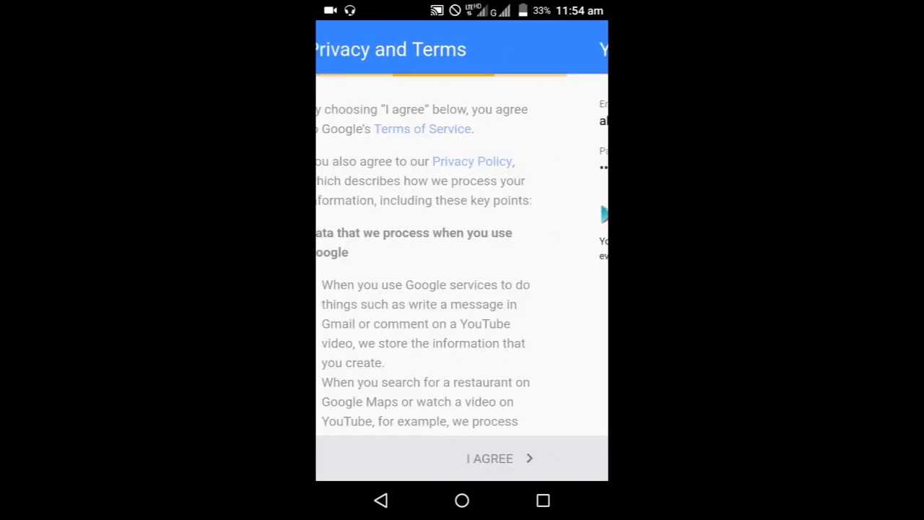
# - Agree to Google's Privacy and Terms and go back to the main settings list
pyautogui.click(489, 459)
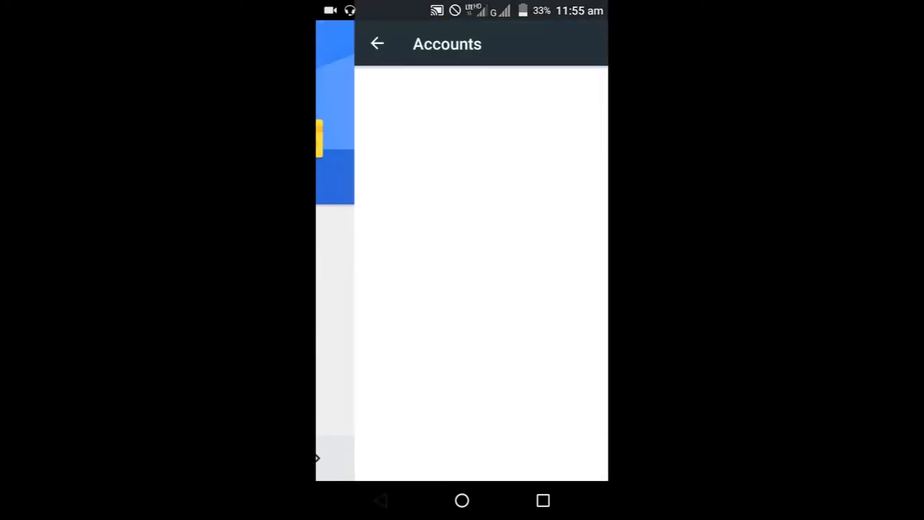
pyautogui.click(377, 43)
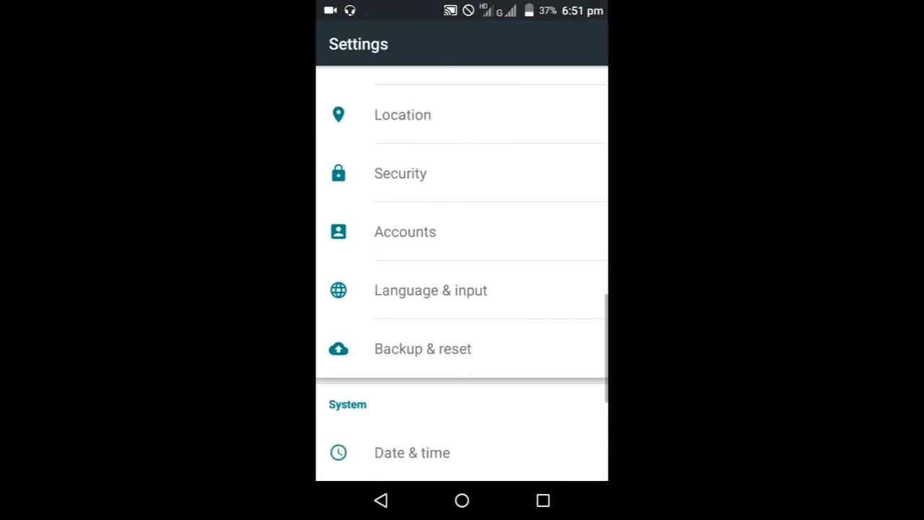
# - View the Google accounts page showing the new account listed beside the existing one
pyautogui.click(462, 233)
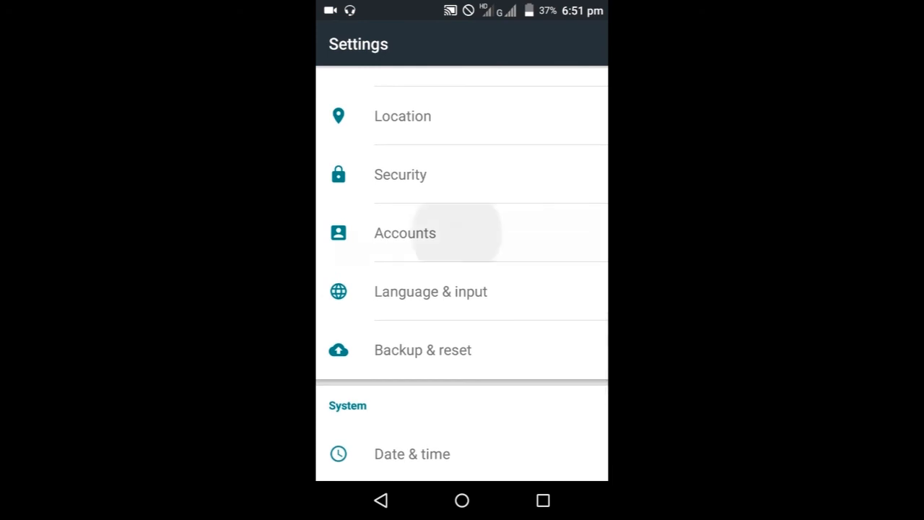
pyautogui.click(404, 233)
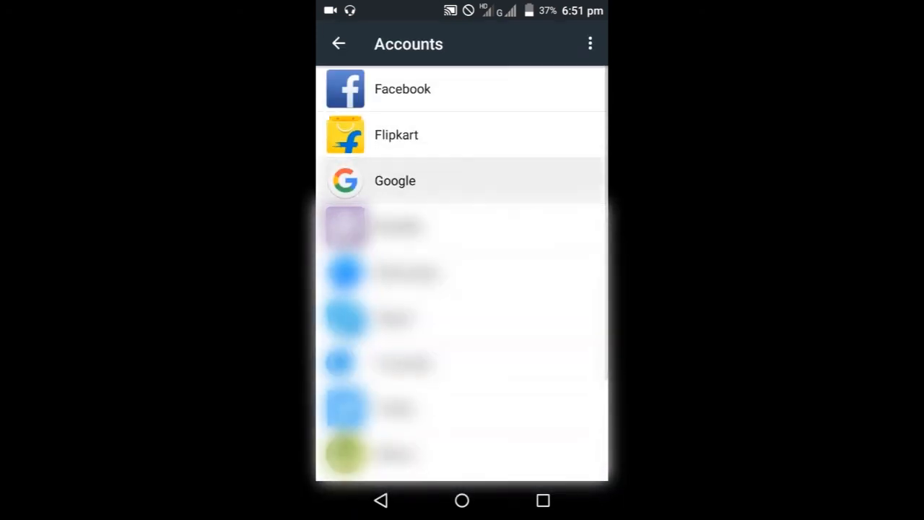
pyautogui.click(396, 181)
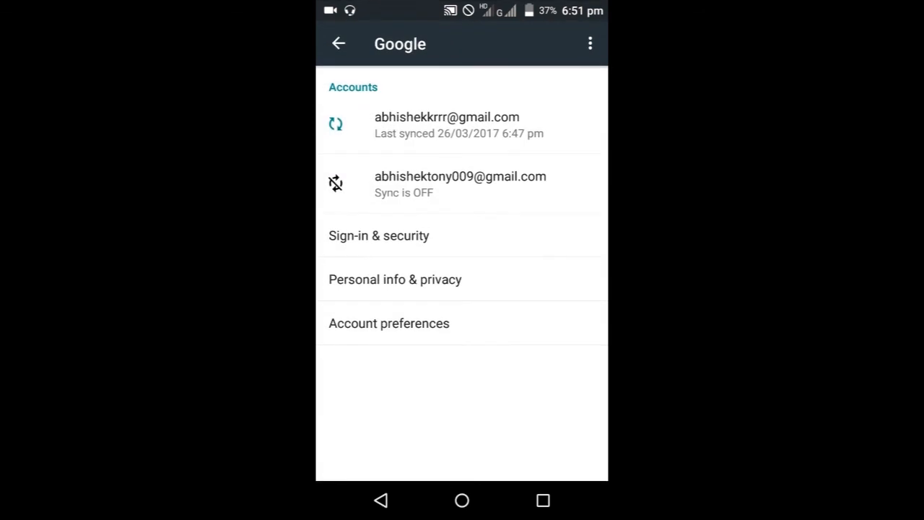
pyautogui.click(459, 124)
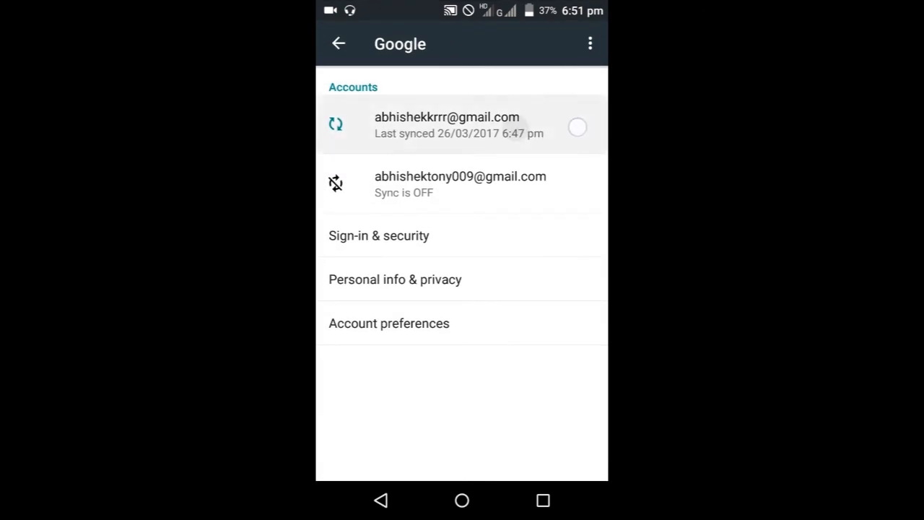